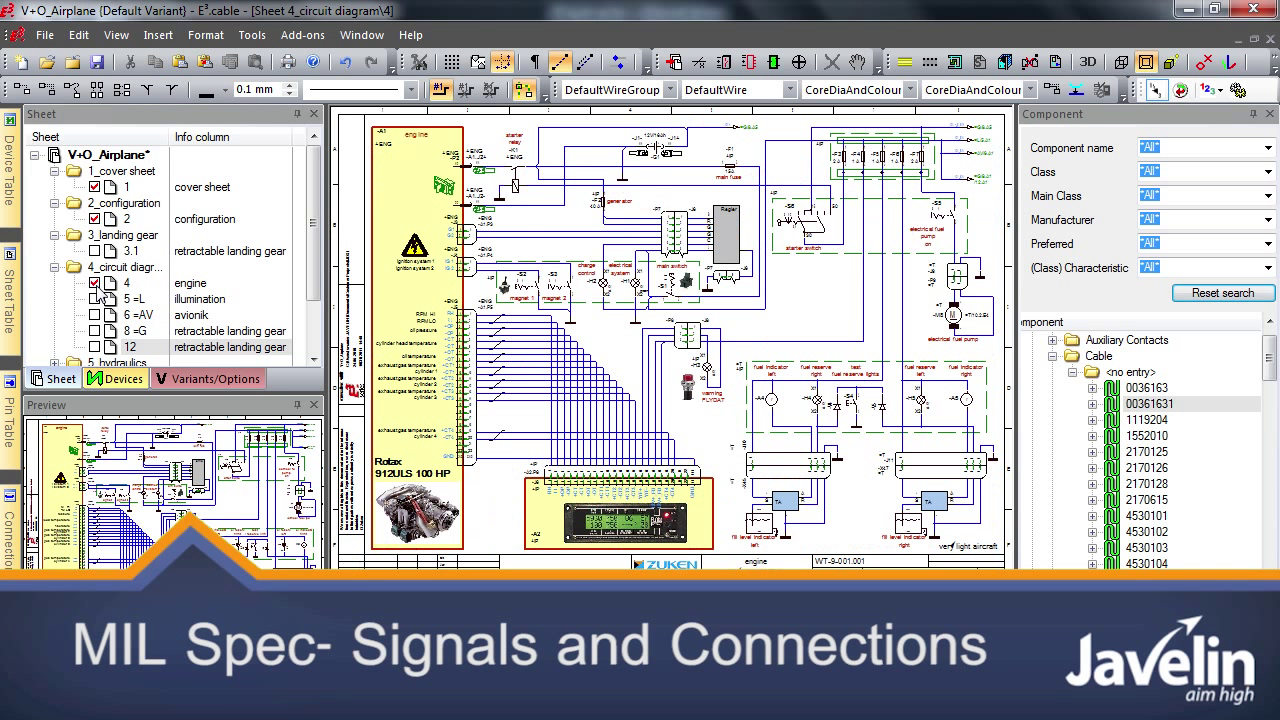
Open circuit diagram sheet 12 showing unwired connectors P122 and P125.
left_click(94, 347)
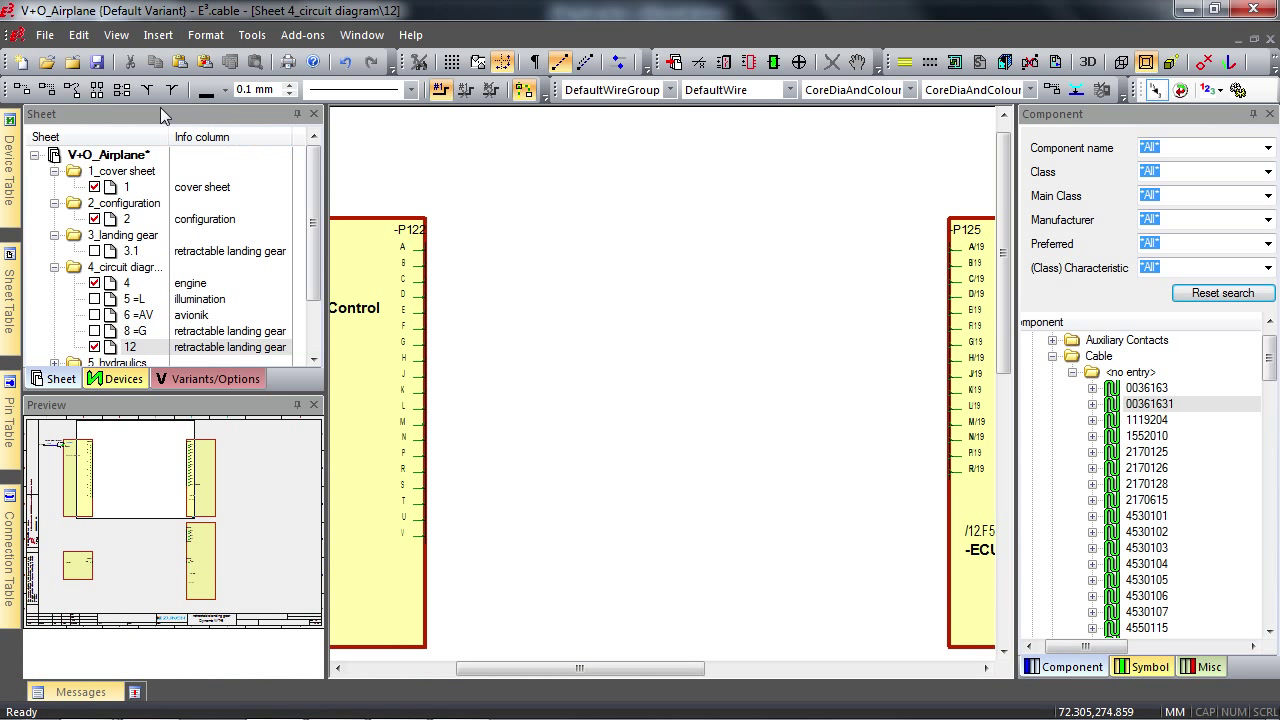
mouse_move(122, 89)
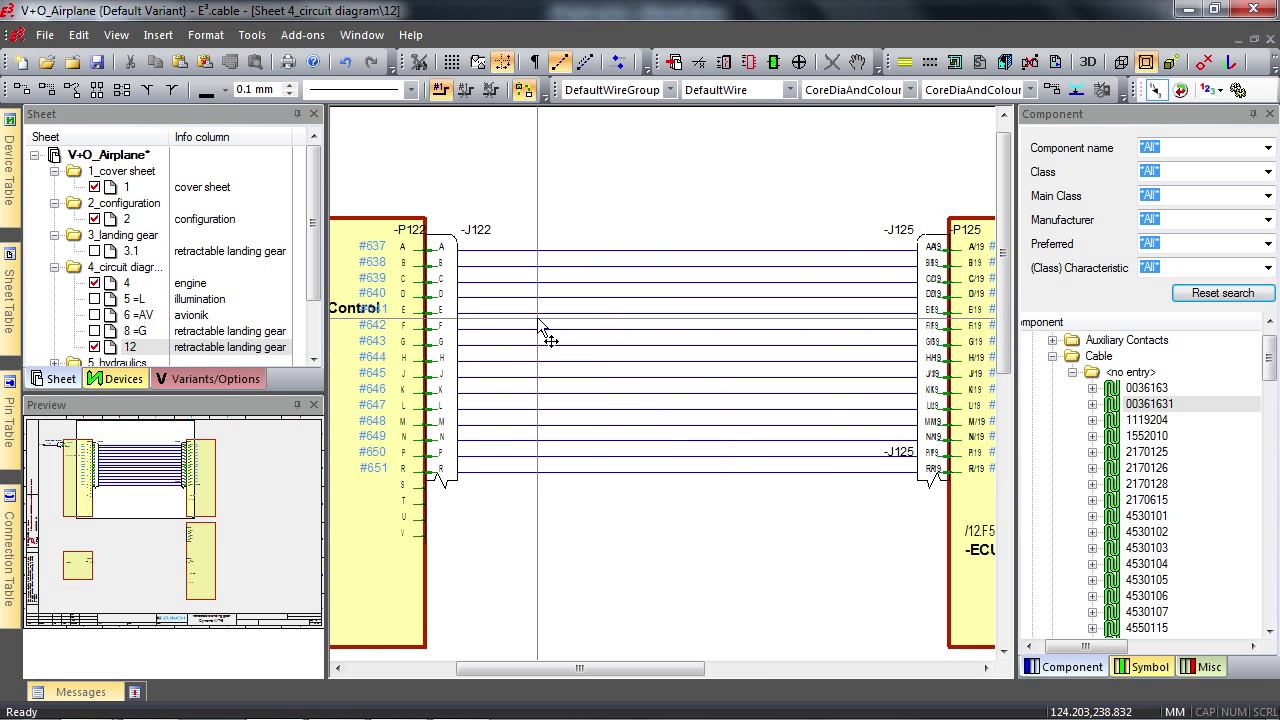
mouse_move(757, 447)
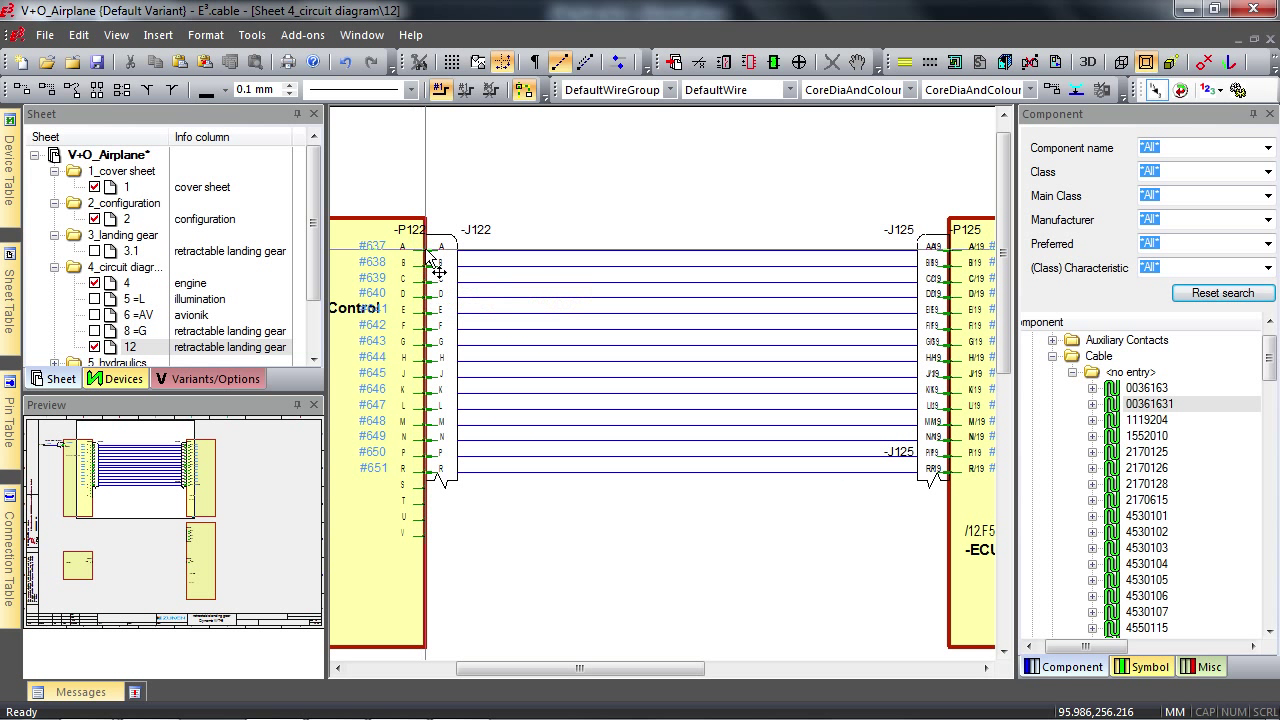
mouse_move(435, 258)
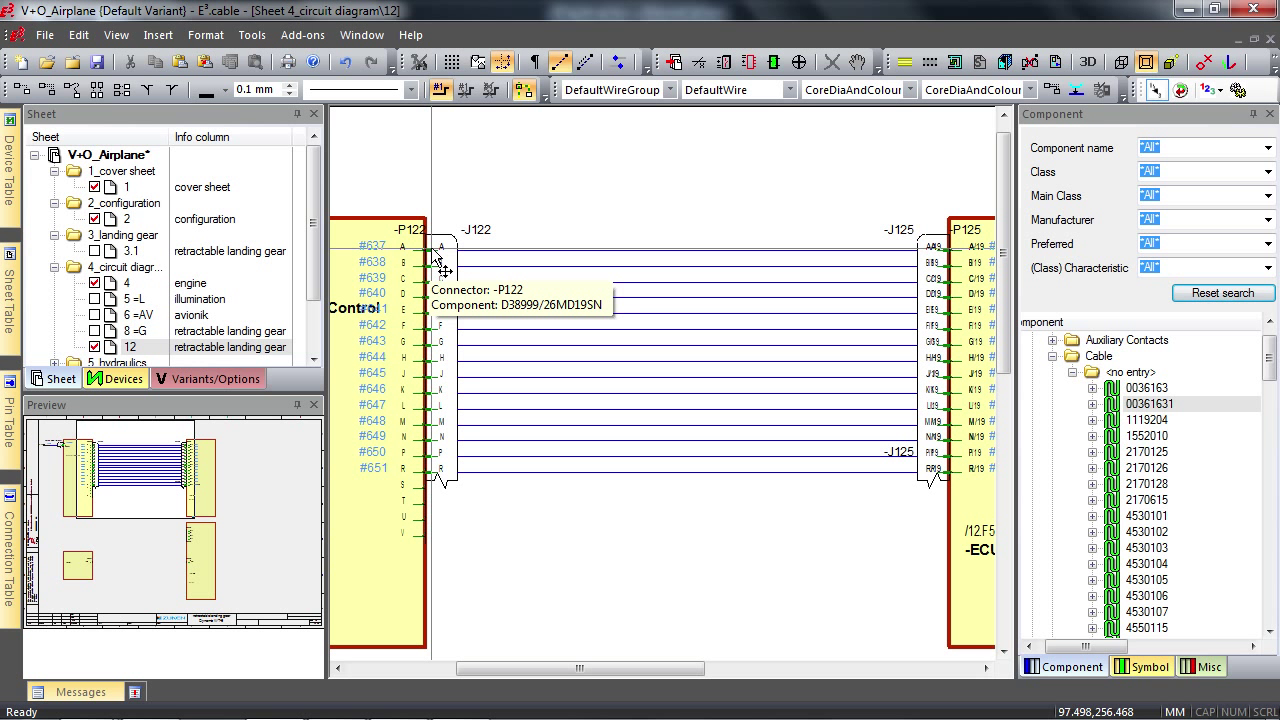
mouse_move(410, 253)
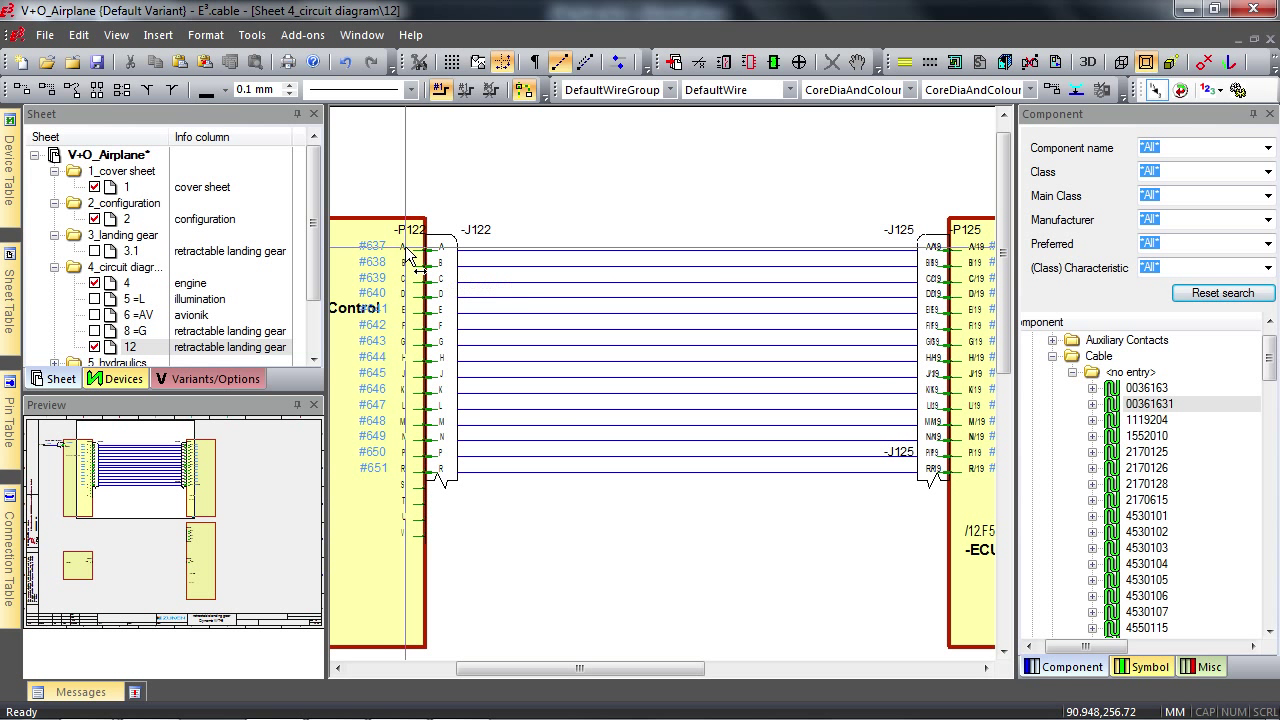
mouse_move(417, 258)
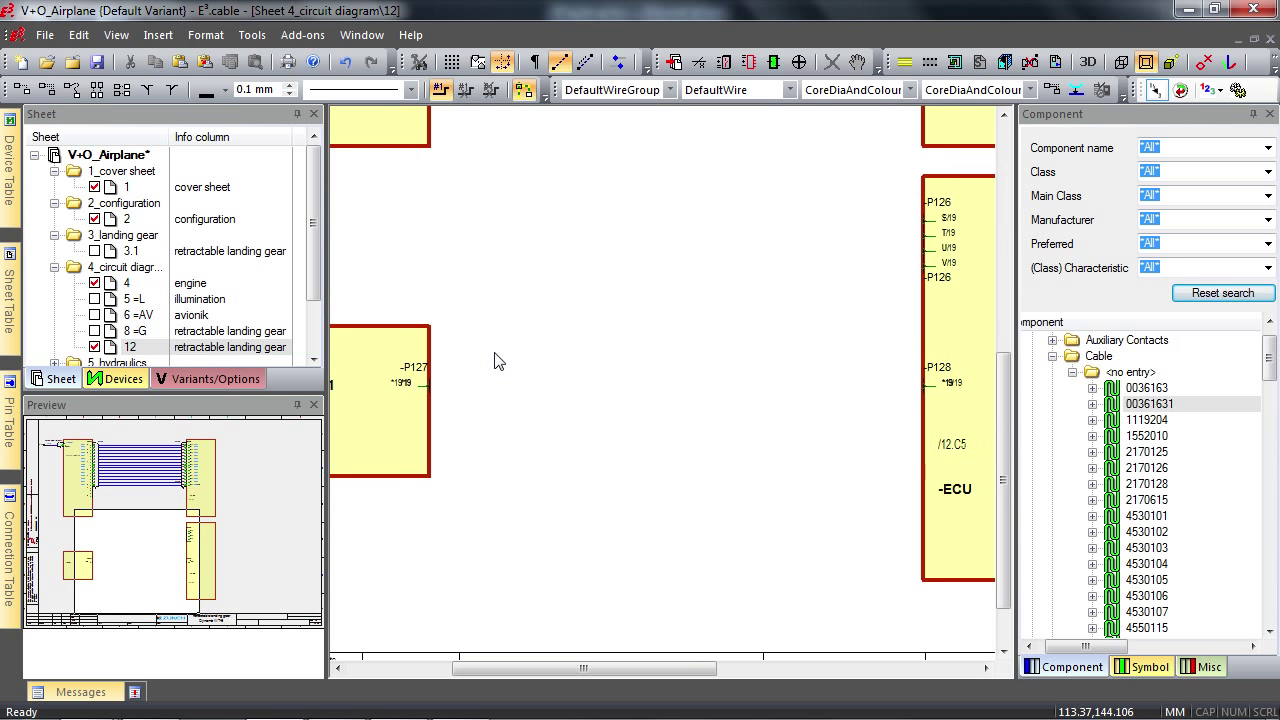
Scroll the sheet 12 view to reach P122's remaining pins S–V.
scroll("up", 3)
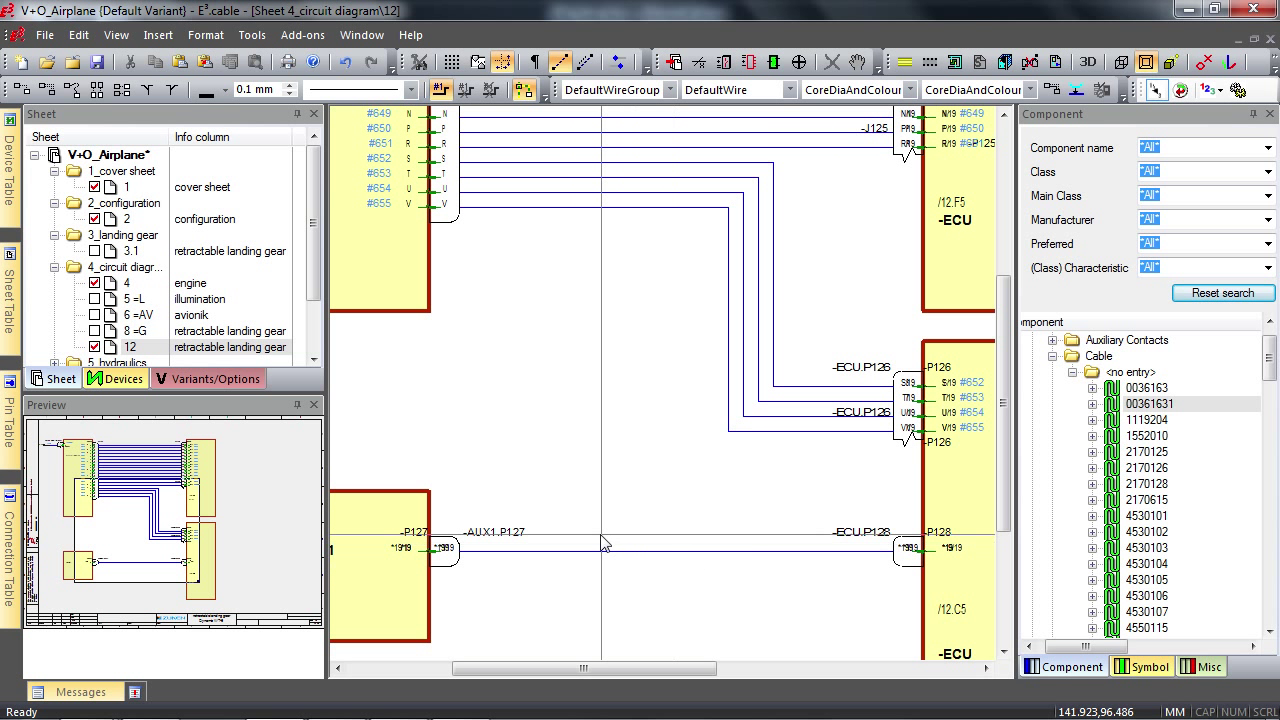
scroll("up", 3)
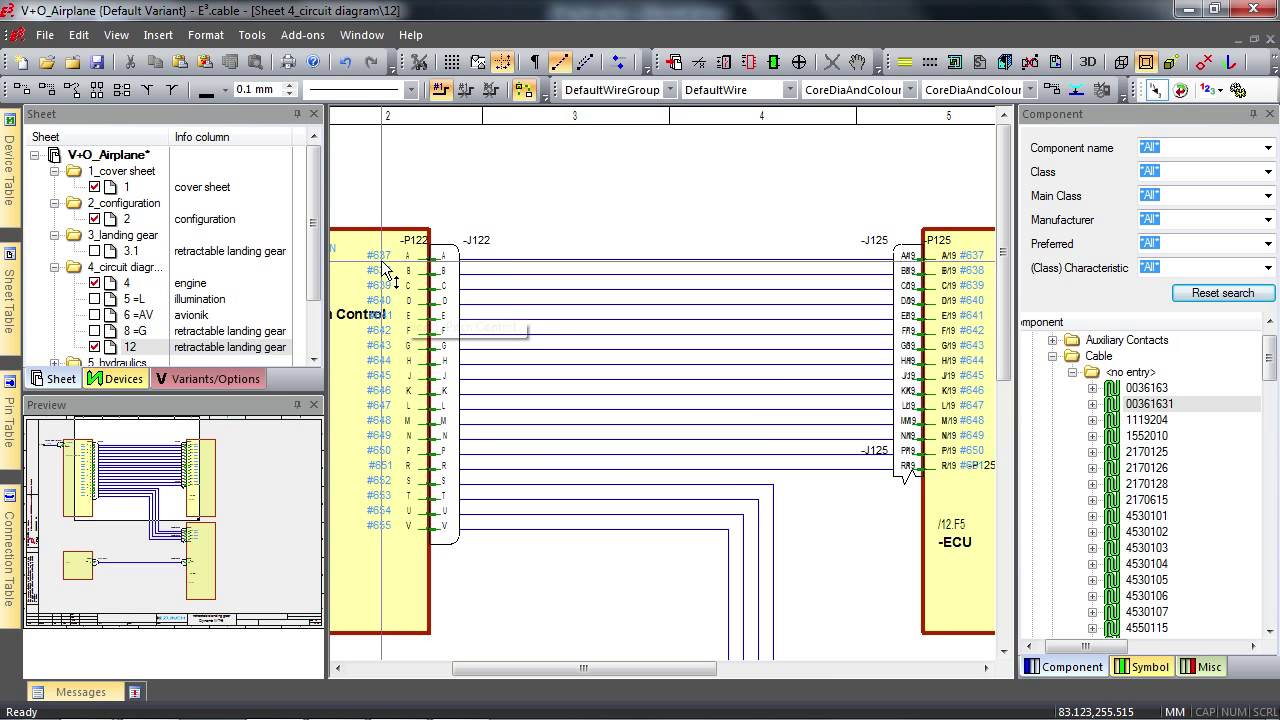
mouse_move(388, 262)
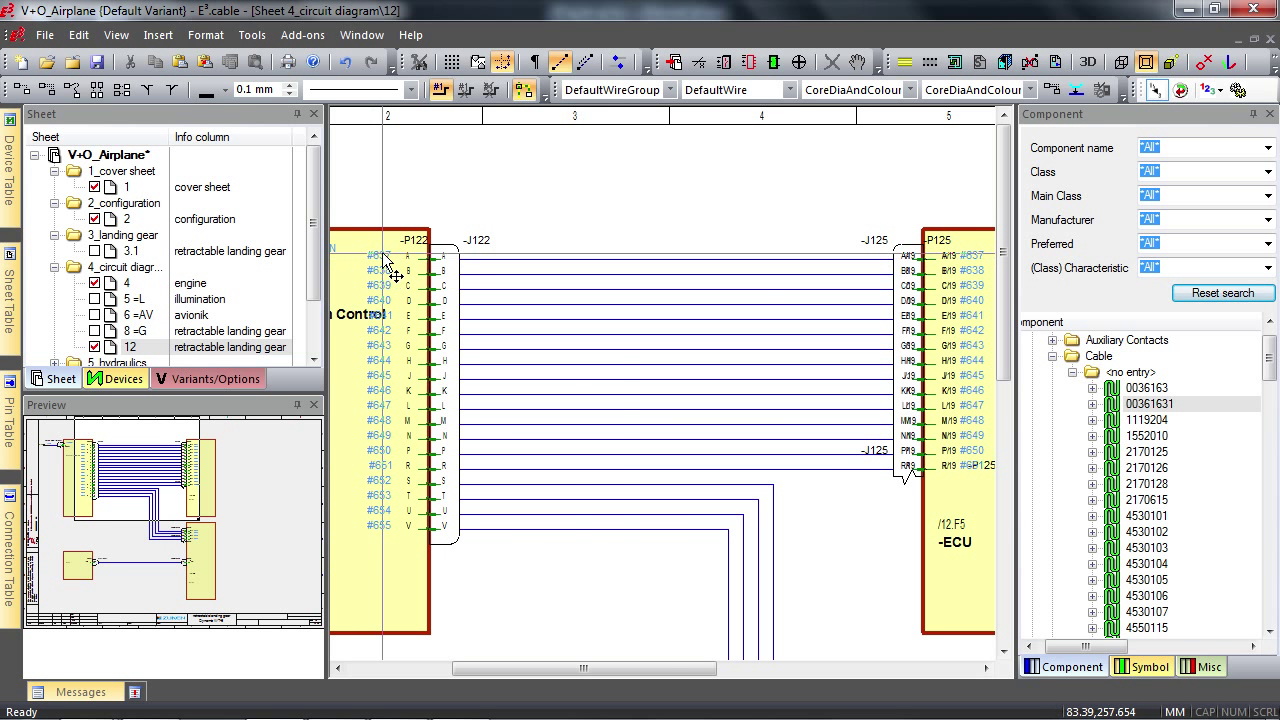
mouse_move(975, 270)
type("Tes")
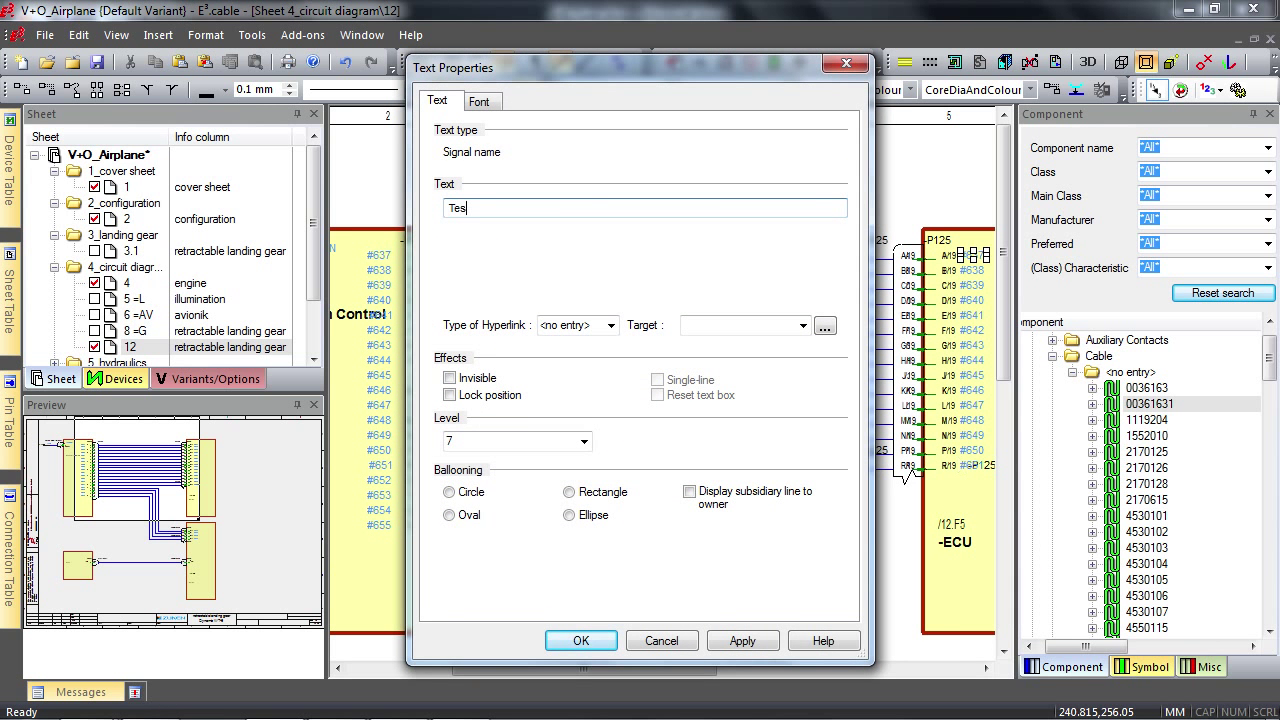
Rename the 12V_BN signal text to 'Test 2' via Text Properties.
left_click(580, 640)
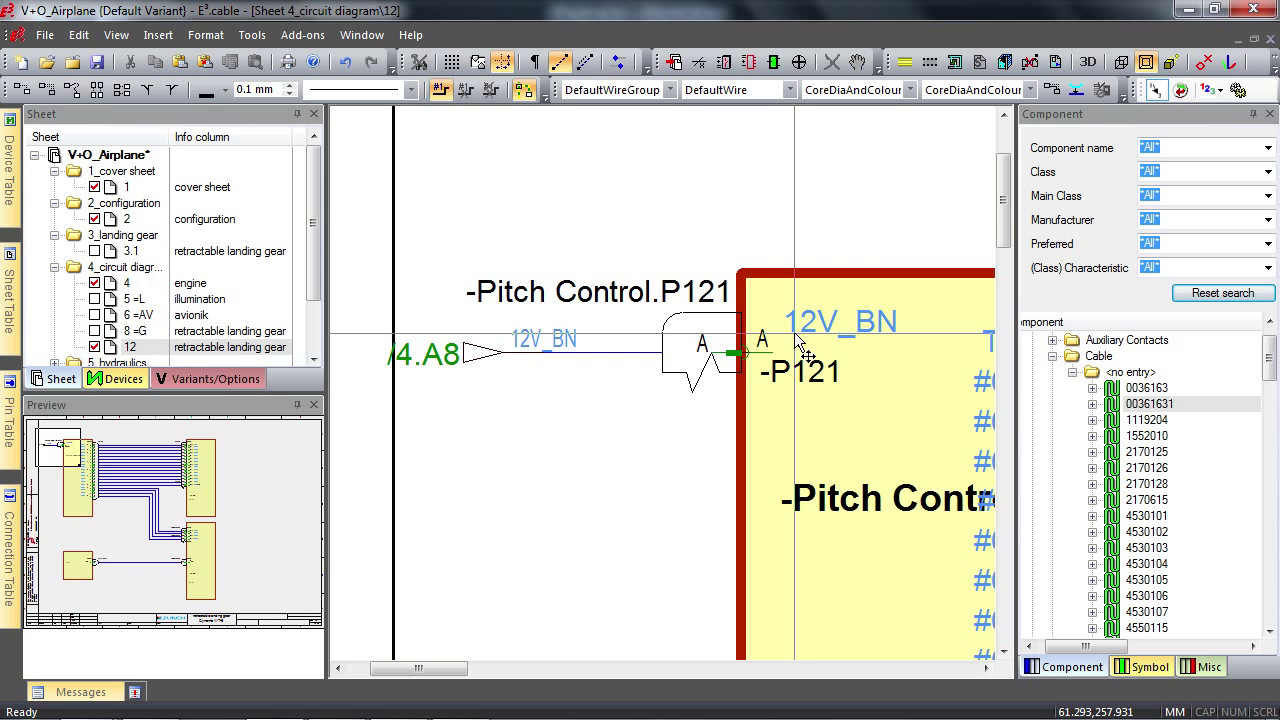
right_click(800, 345)
type("Test")
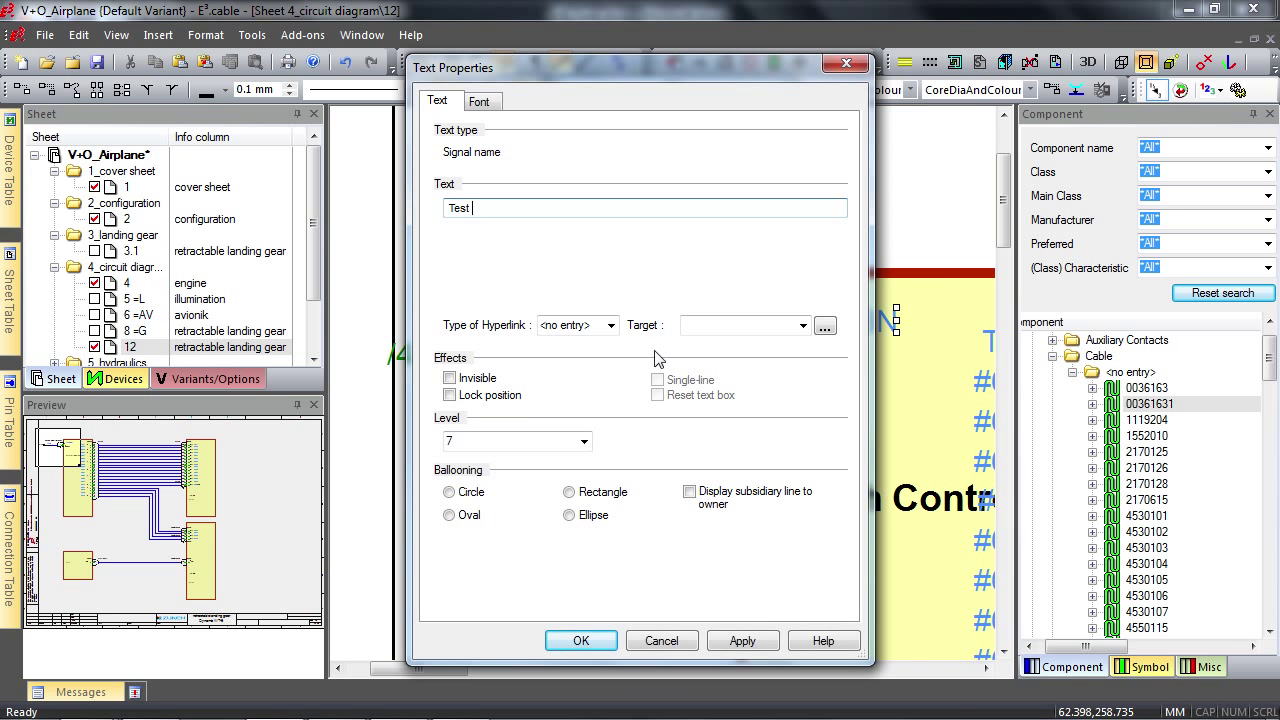
left_click(580, 640)
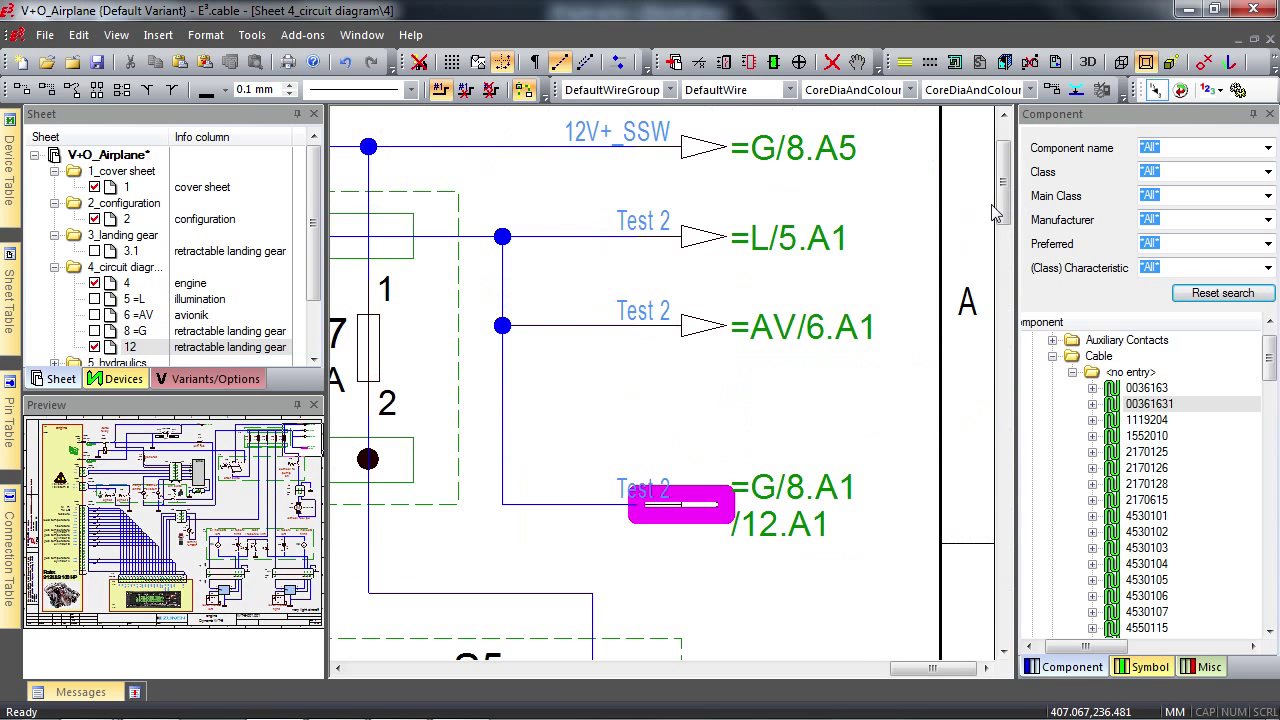
mouse_move(720, 520)
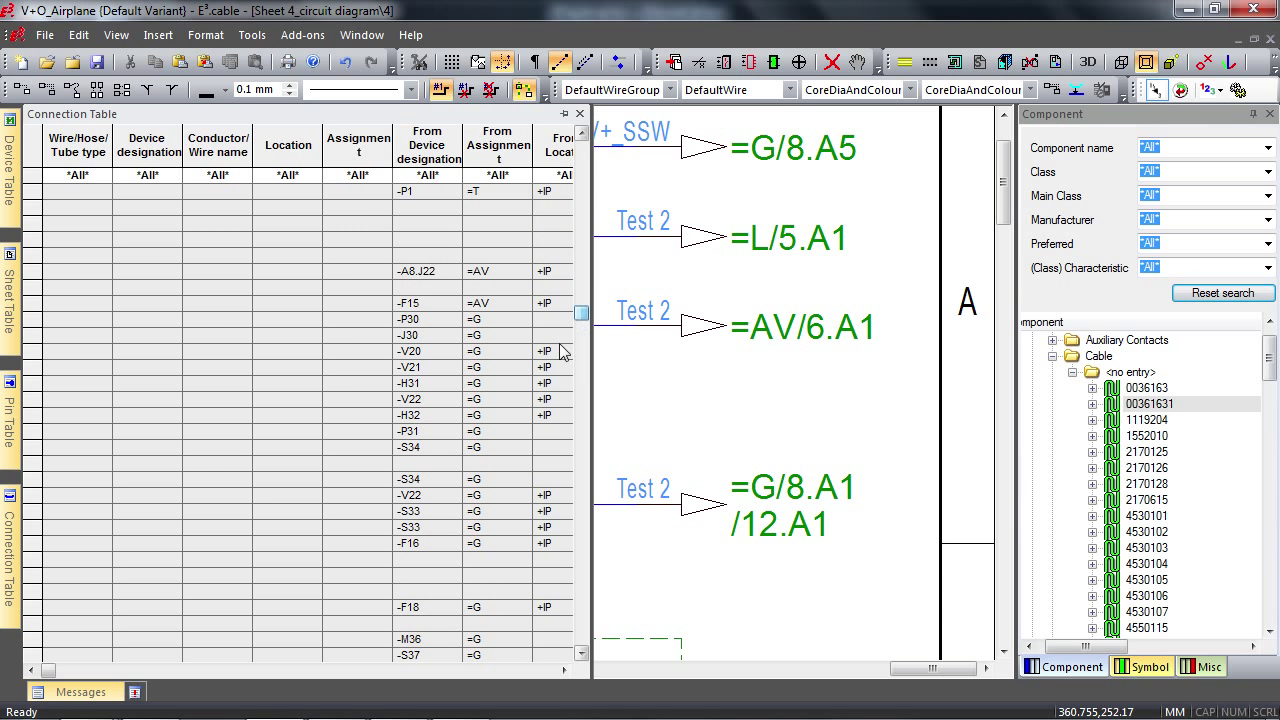
Review the connection listing for 'Test Finished', then close it to restore the Sheet tree.
scroll("right", 3)
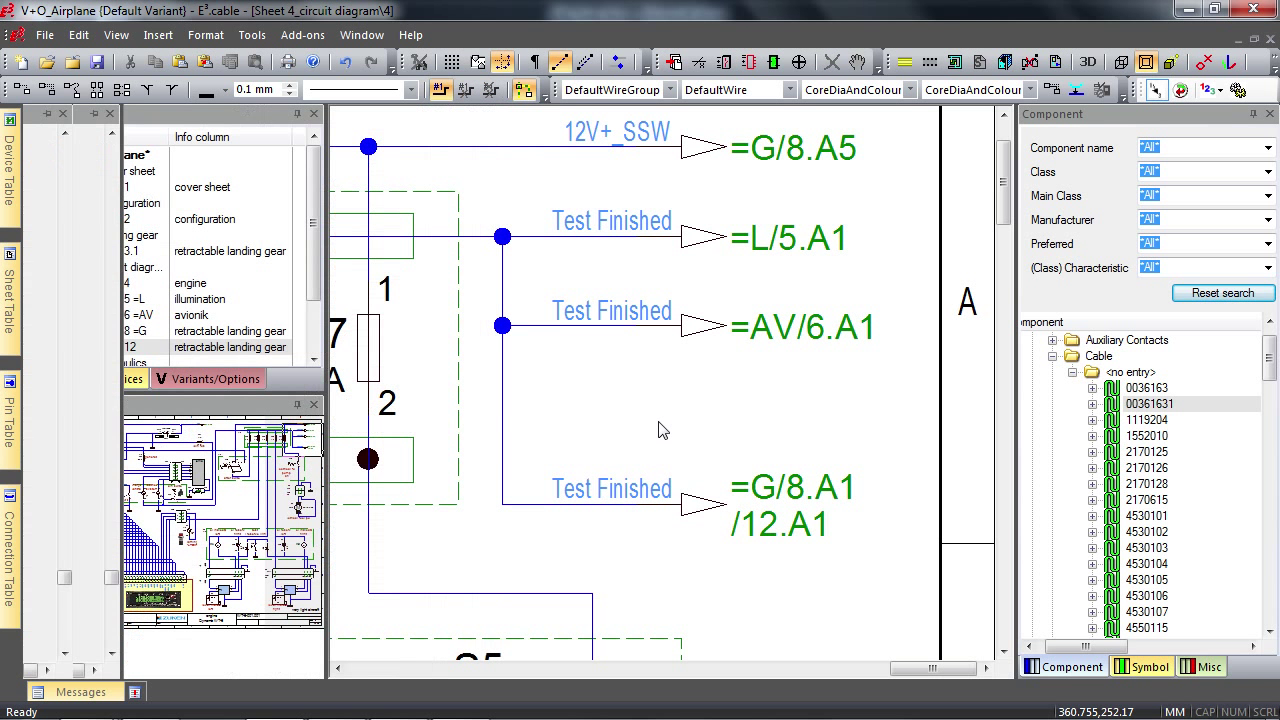
left_click(55, 378)
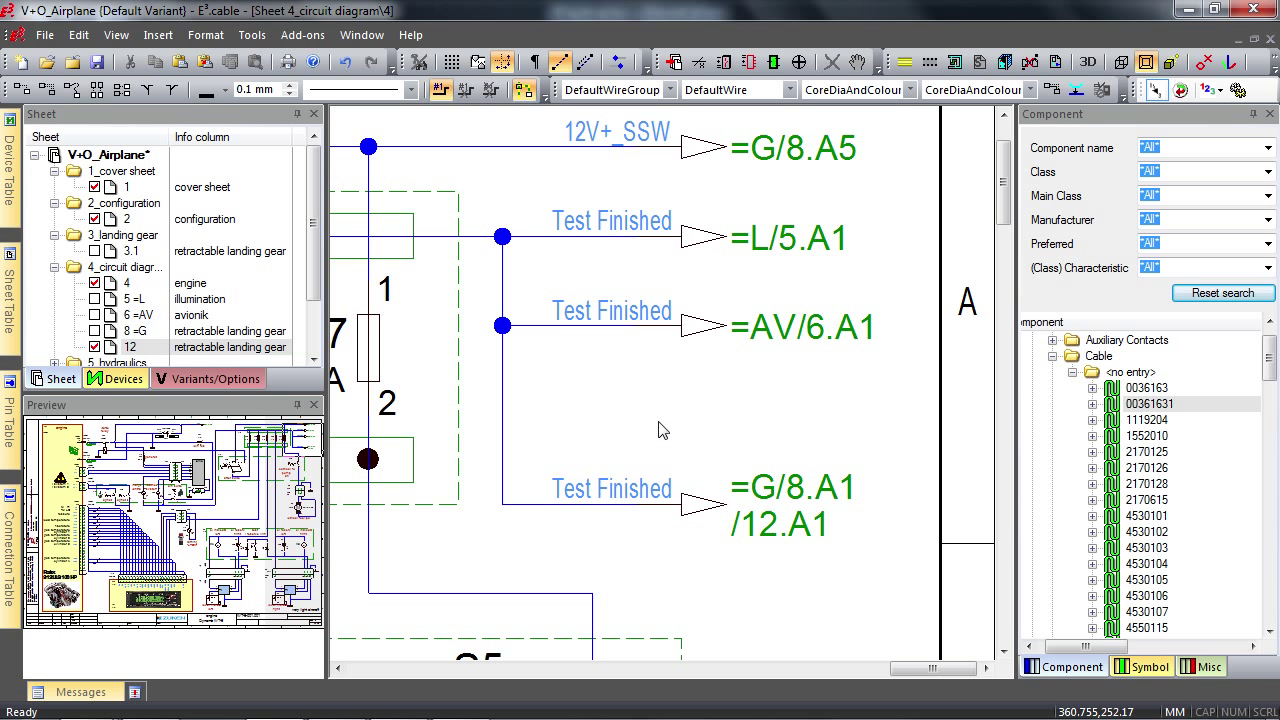